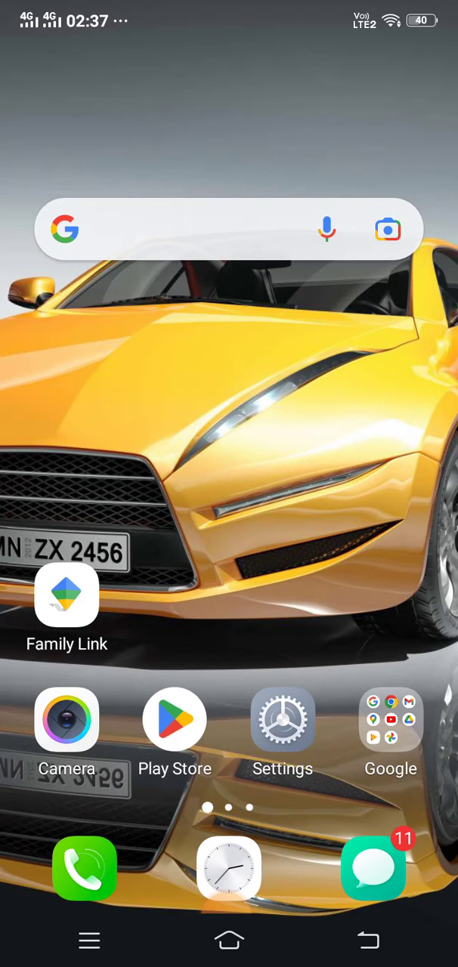
# Launch device Settings from the home screen and reach More settings.
pyautogui.click(283, 719)
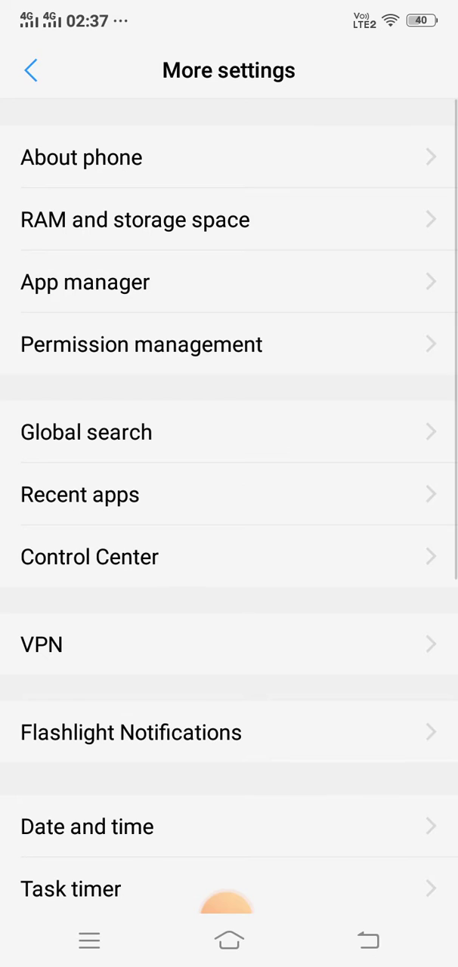
# Go into App manager and locate Family Link in the installed apps list.
pyautogui.click(86, 282)
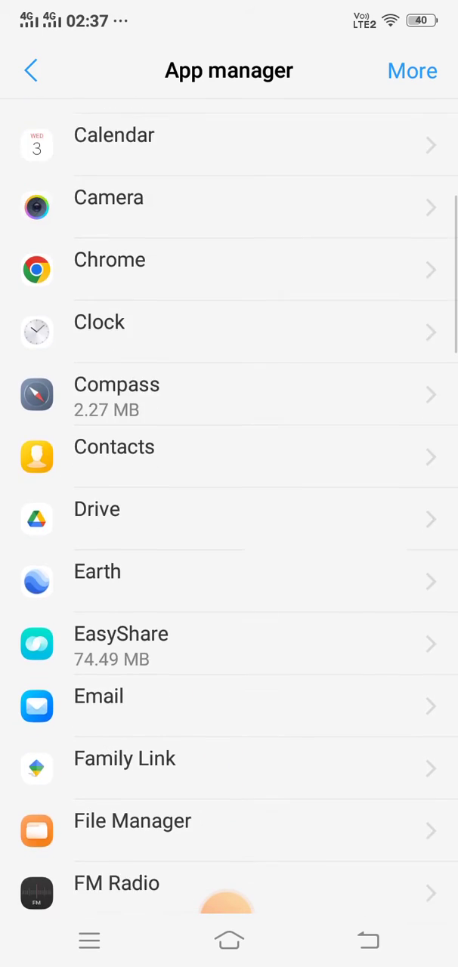
pyautogui.scroll(3)
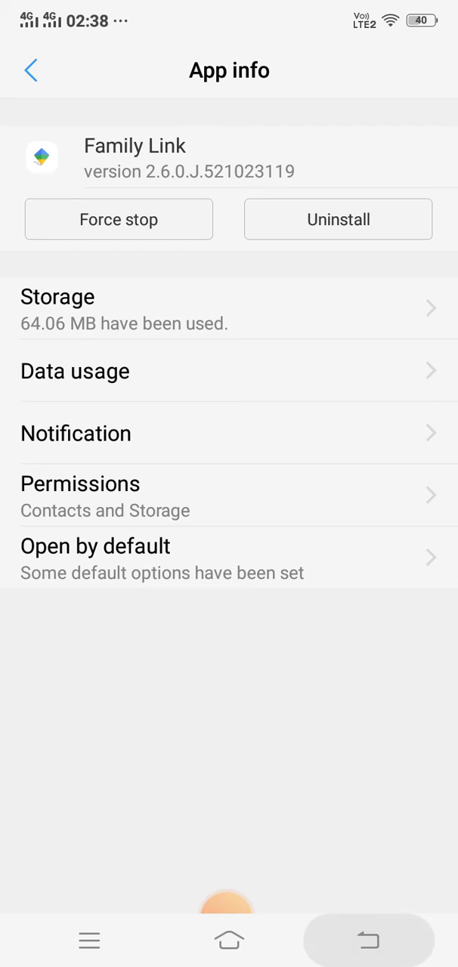
# Return to App manager, re-enter Family Link's app info and view its Storage breakdown.
pyautogui.click(30, 69)
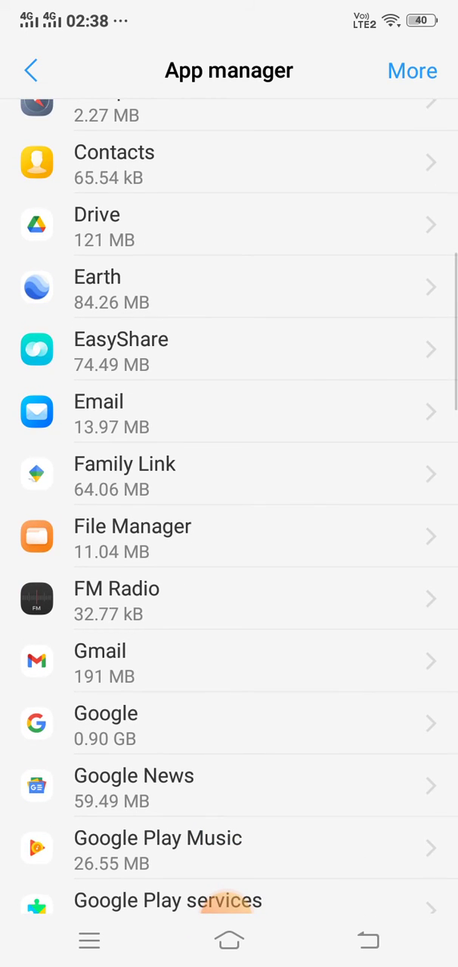
pyautogui.click(226, 474)
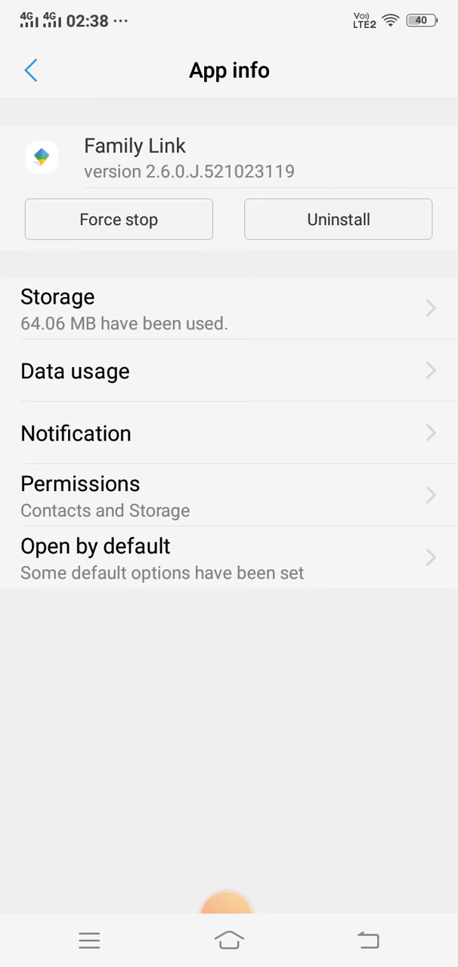
pyautogui.click(227, 309)
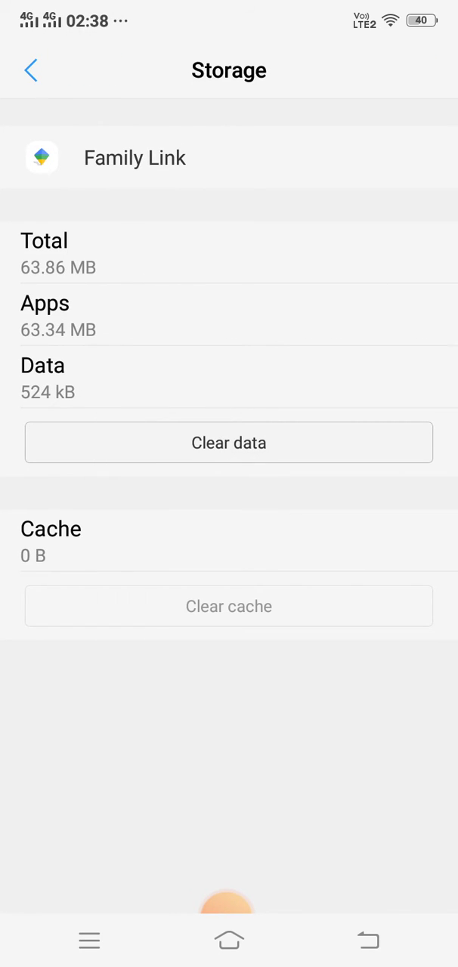
# Clear Family Link's stored data and return to its App info page.
pyautogui.click(229, 443)
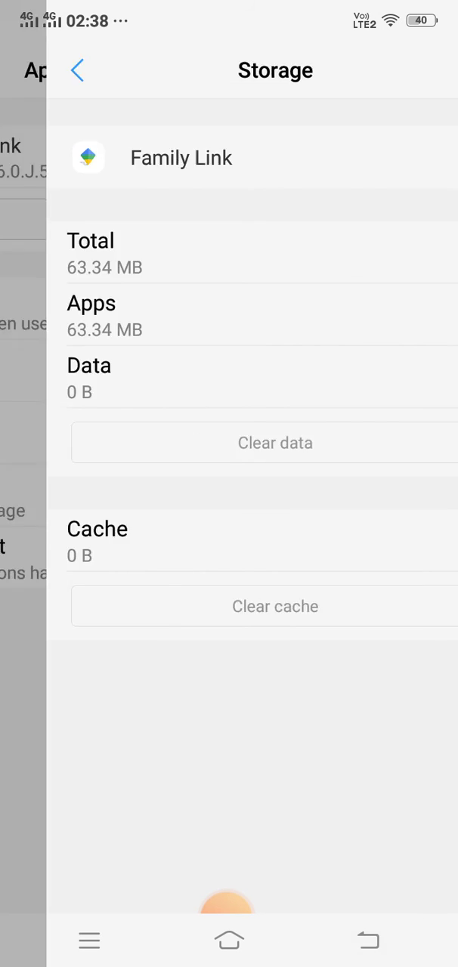
pyautogui.click(76, 70)
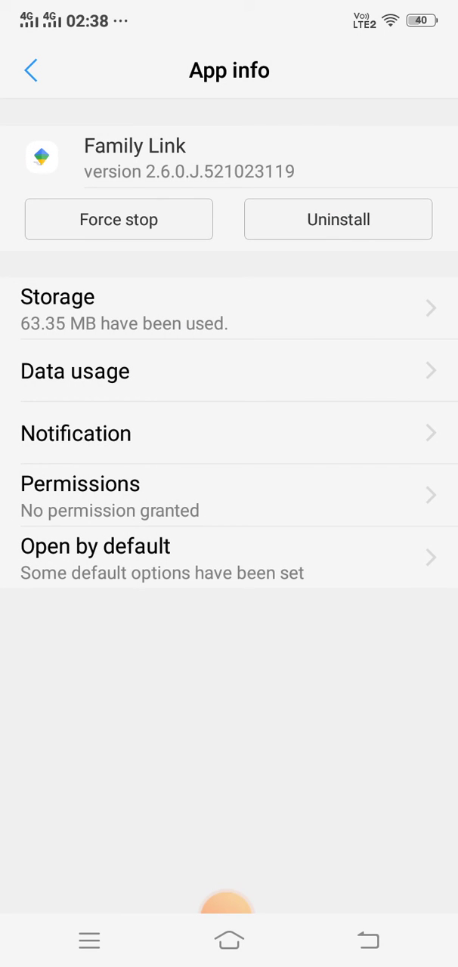